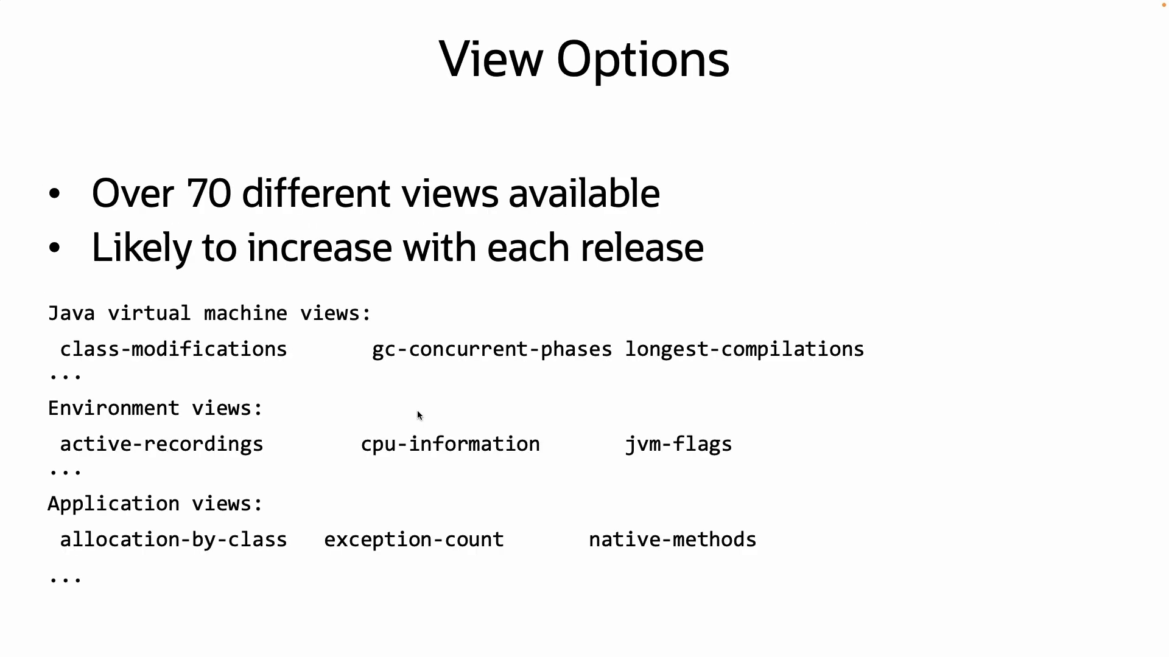
key(Right)
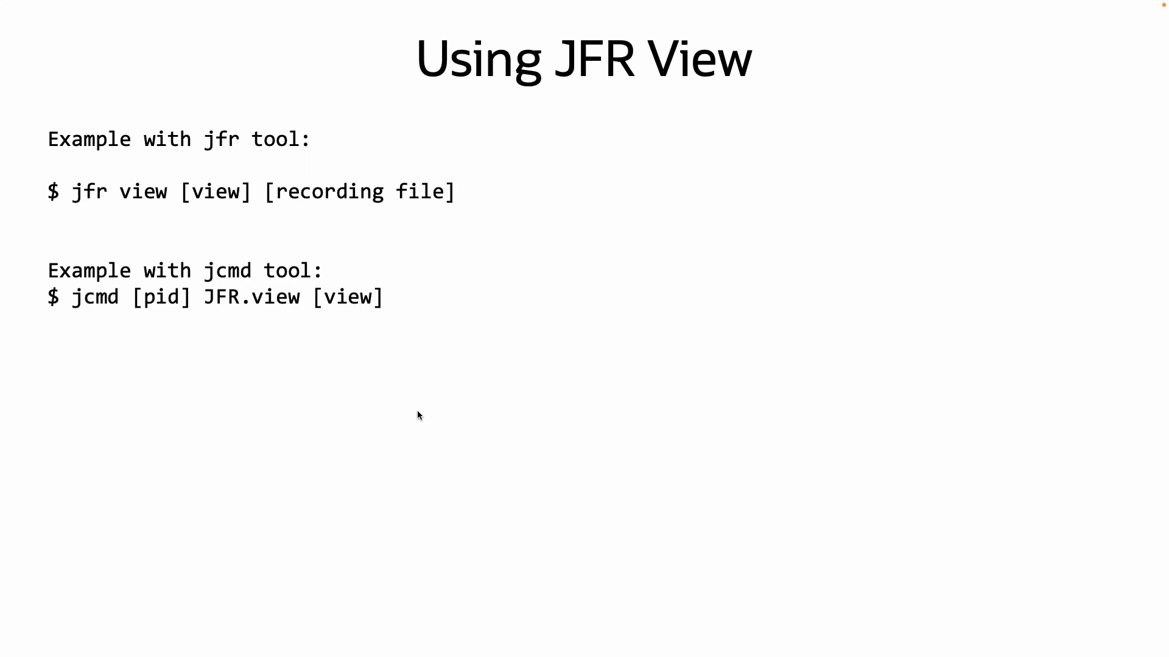
key(Right)
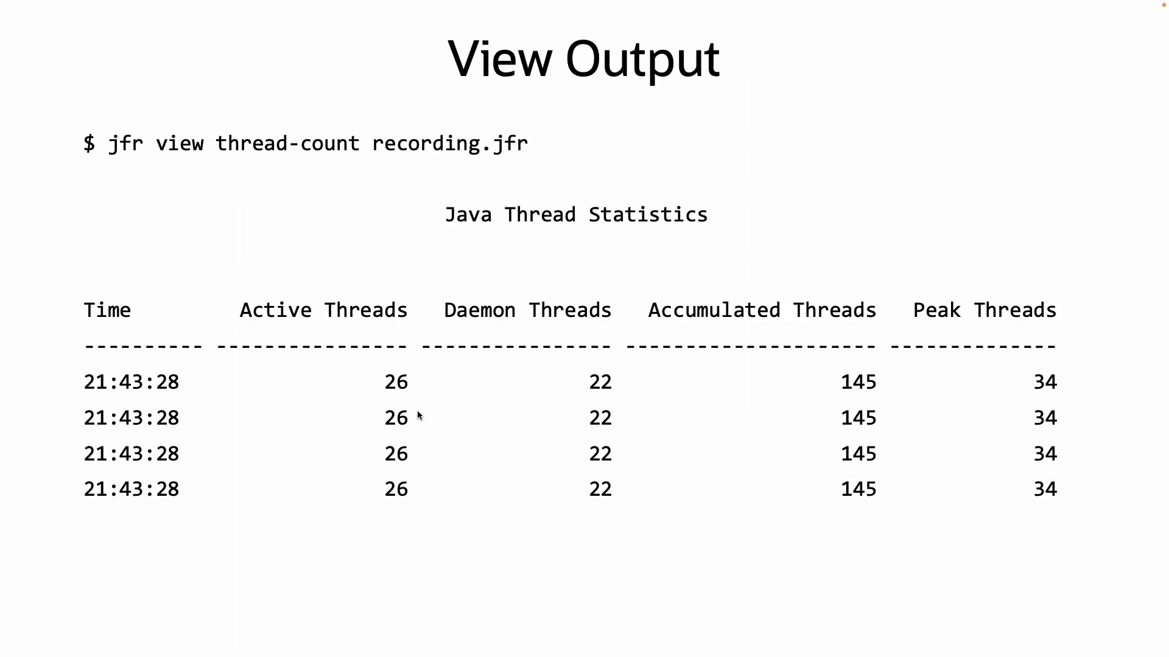